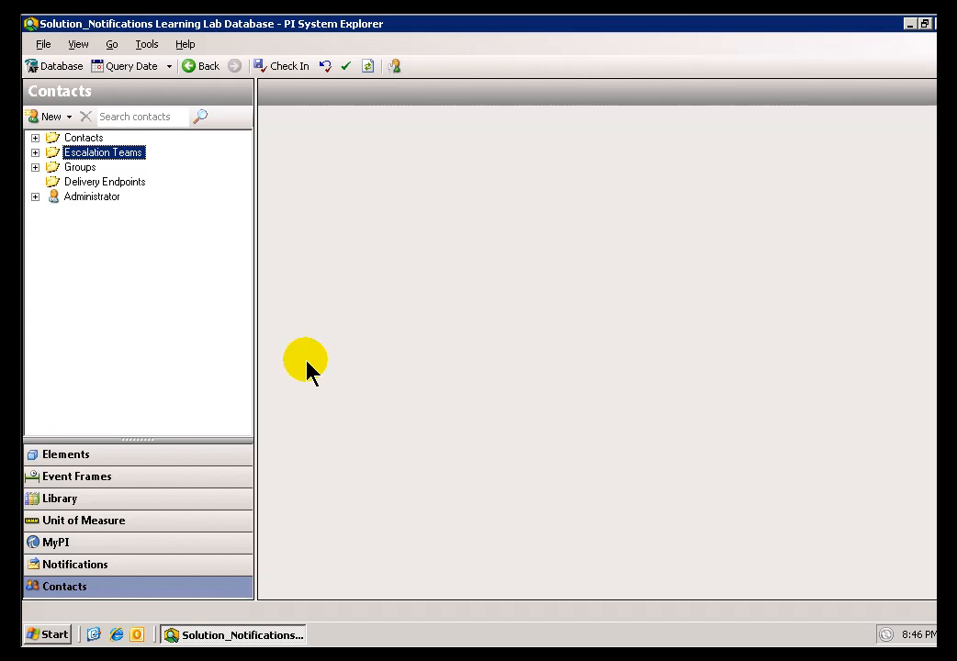
Expand Escalation Teams and Groups, view MyGroup1, then show the CDT escalation team's settings.
click(35, 152)
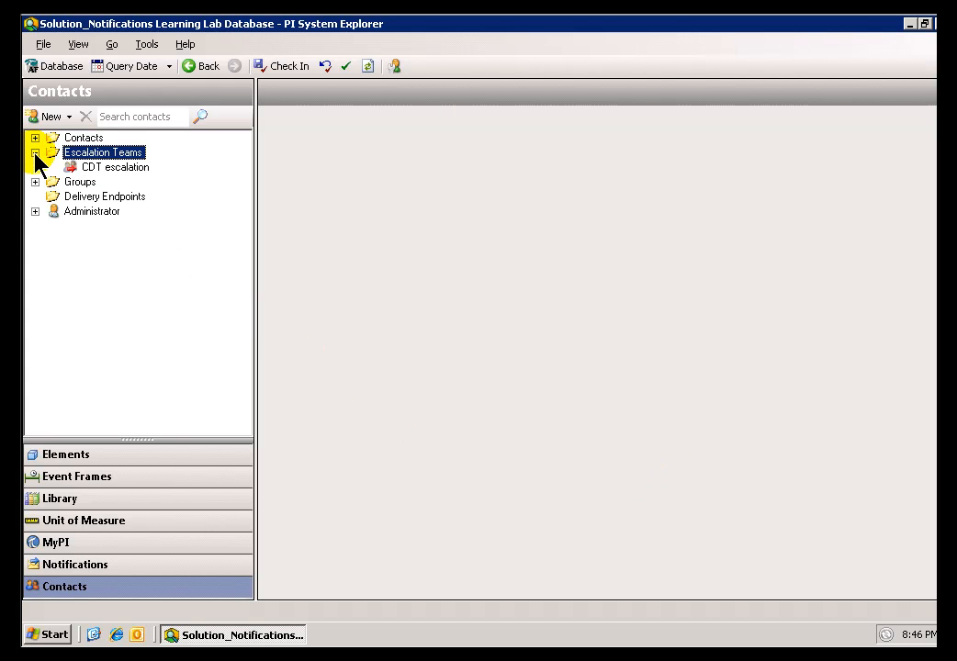
click(34, 182)
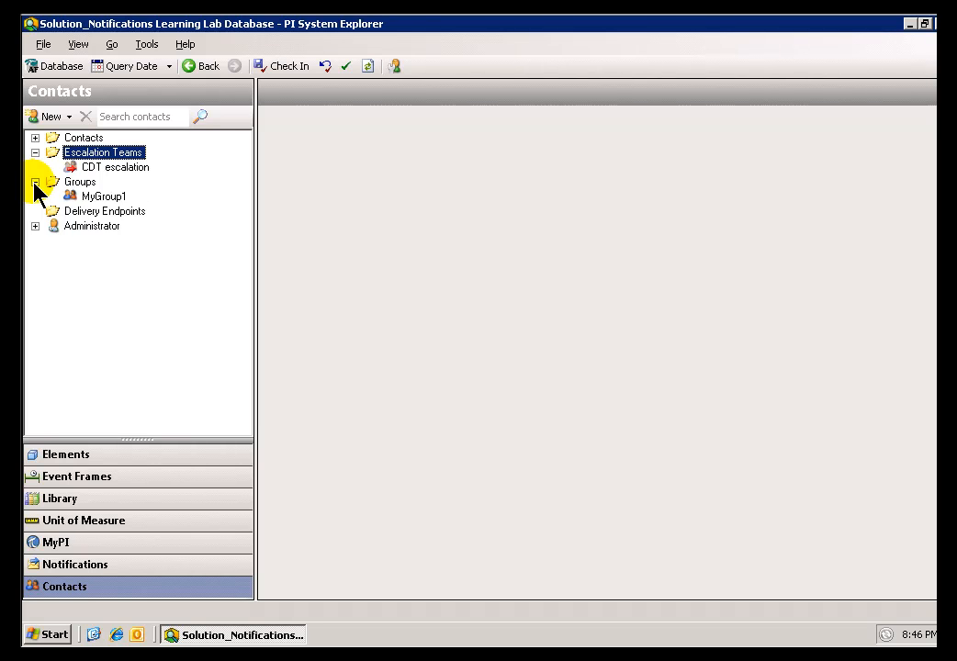
click(102, 195)
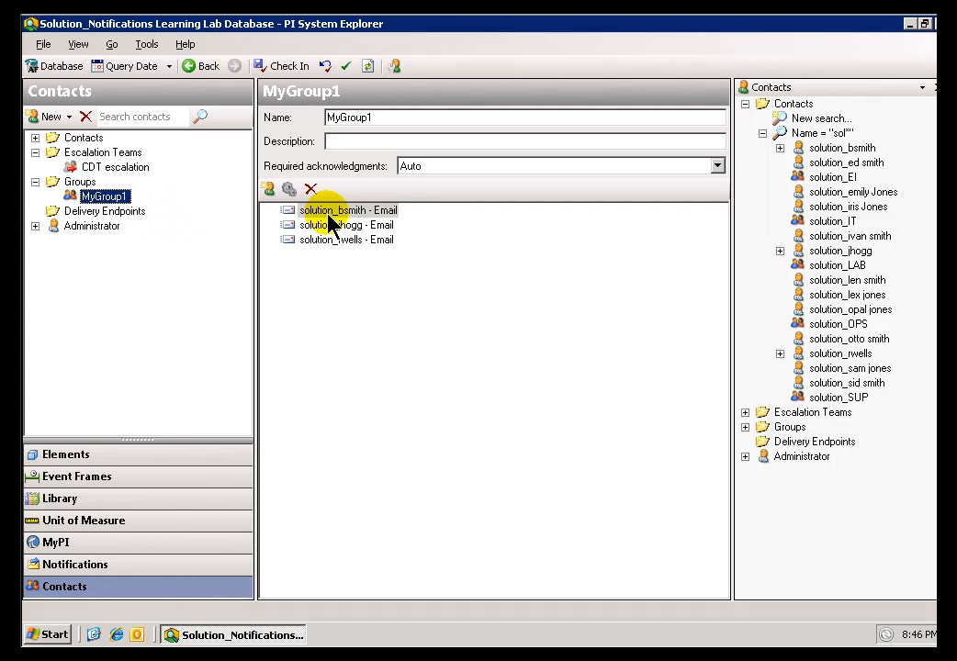
click(114, 166)
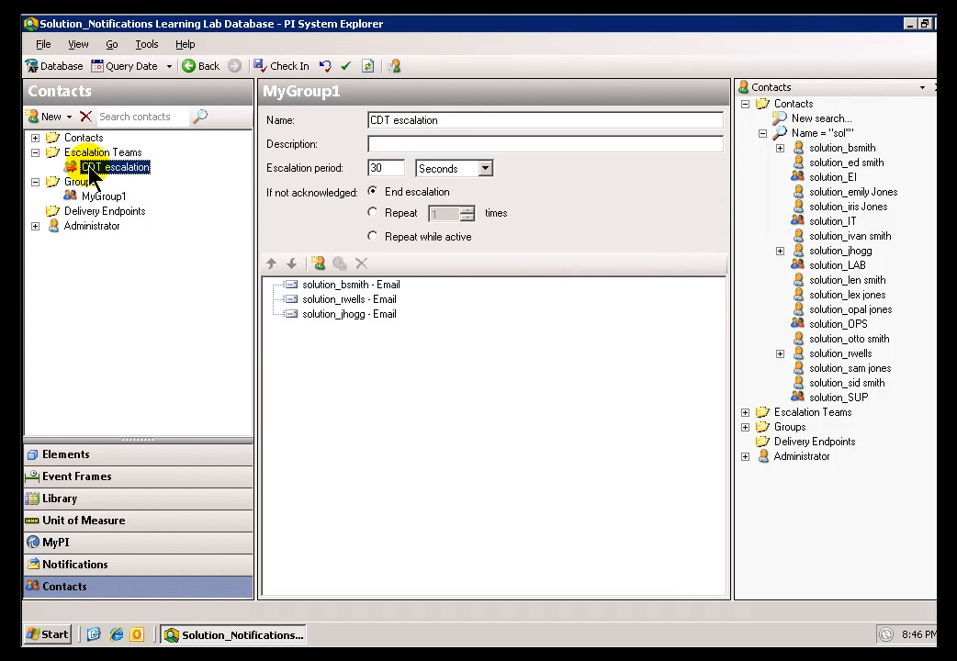
click(114, 165)
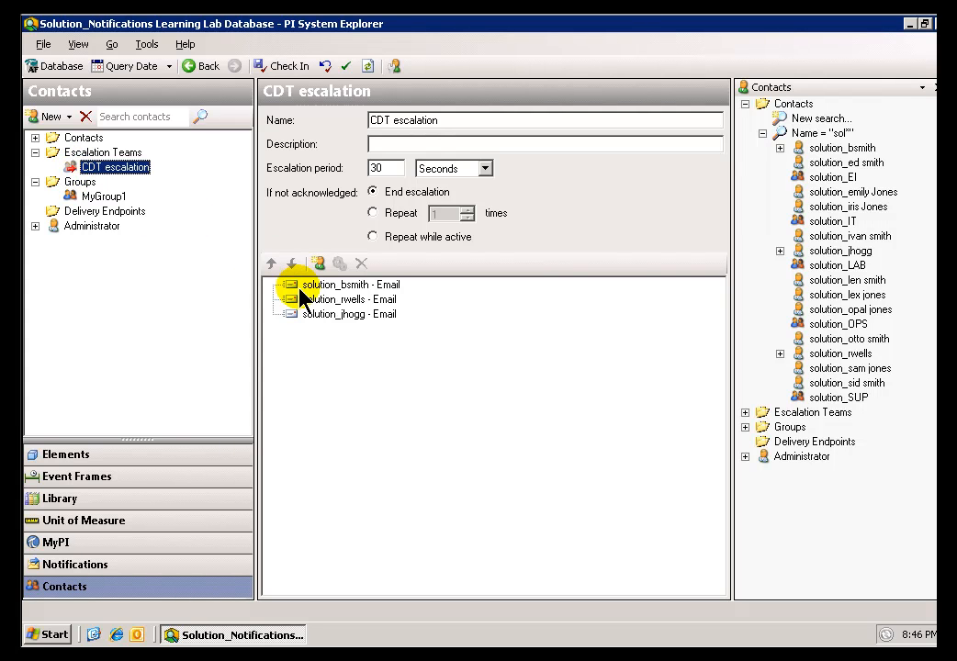
click(347, 297)
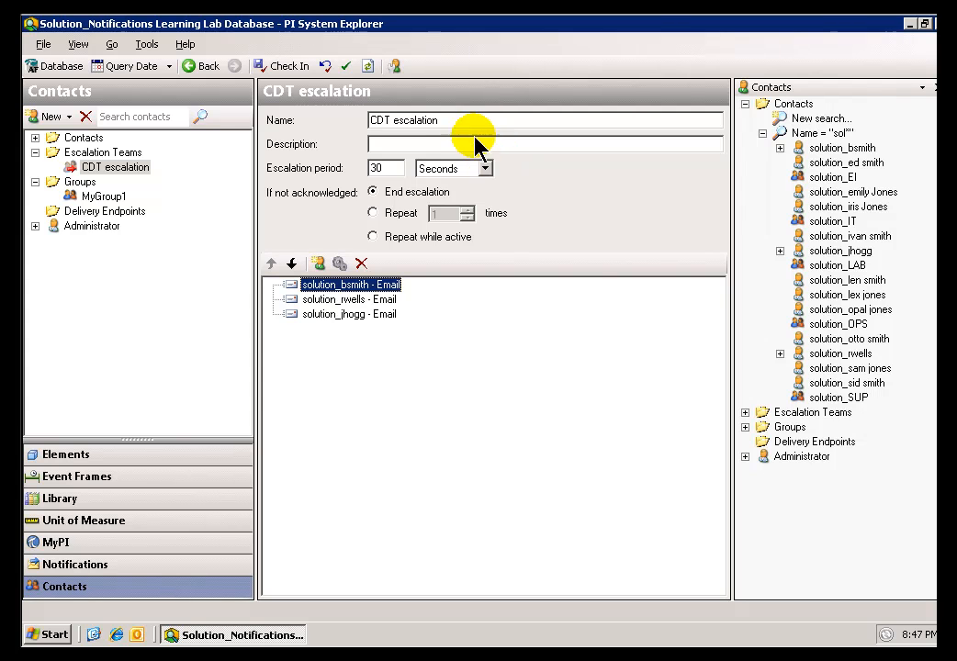
mouse_move(438, 169)
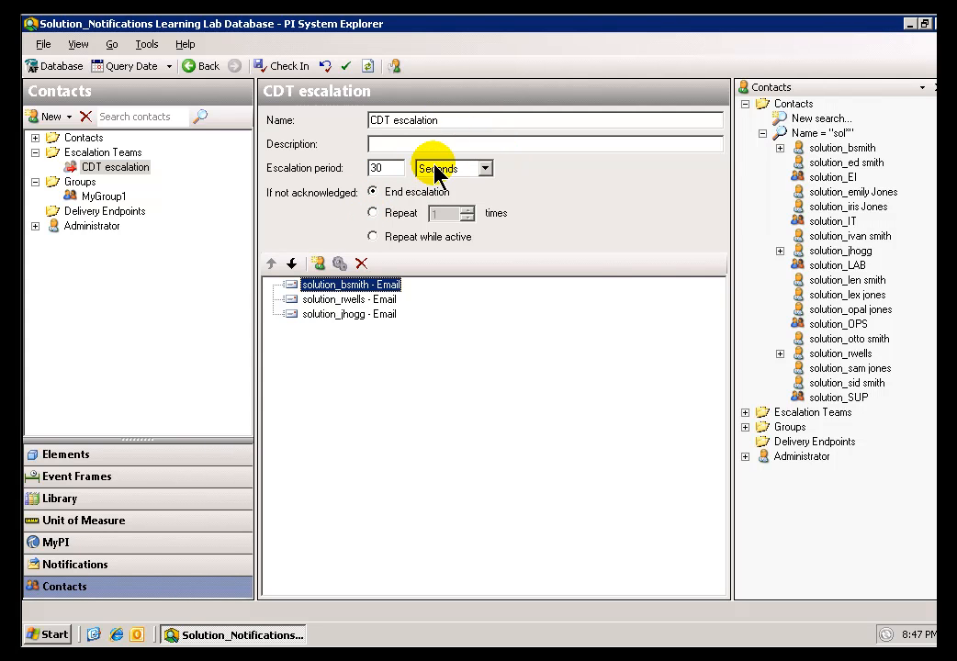
mouse_move(445, 161)
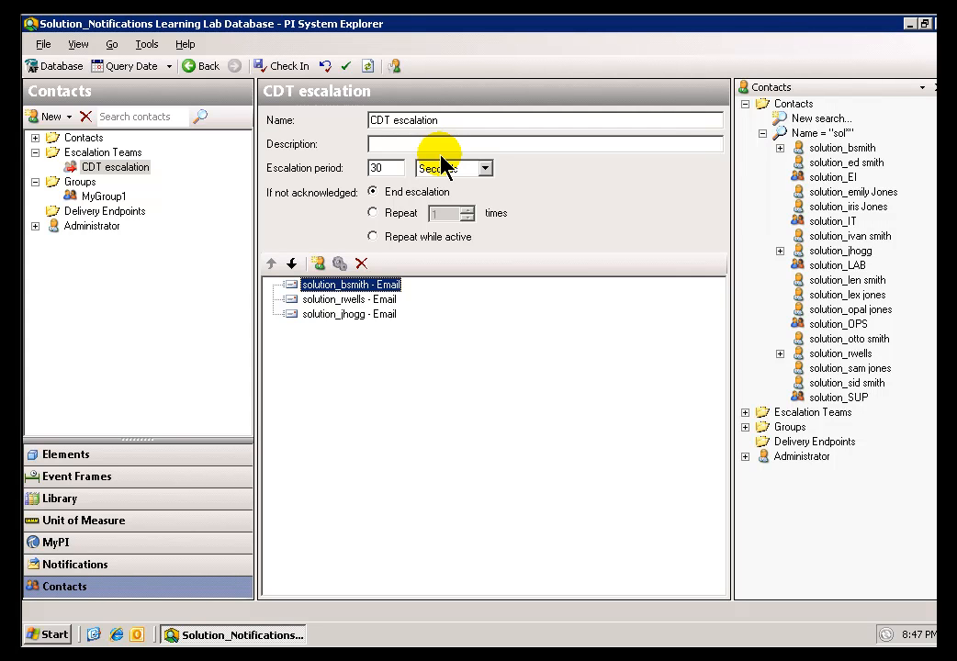
mouse_move(449, 182)
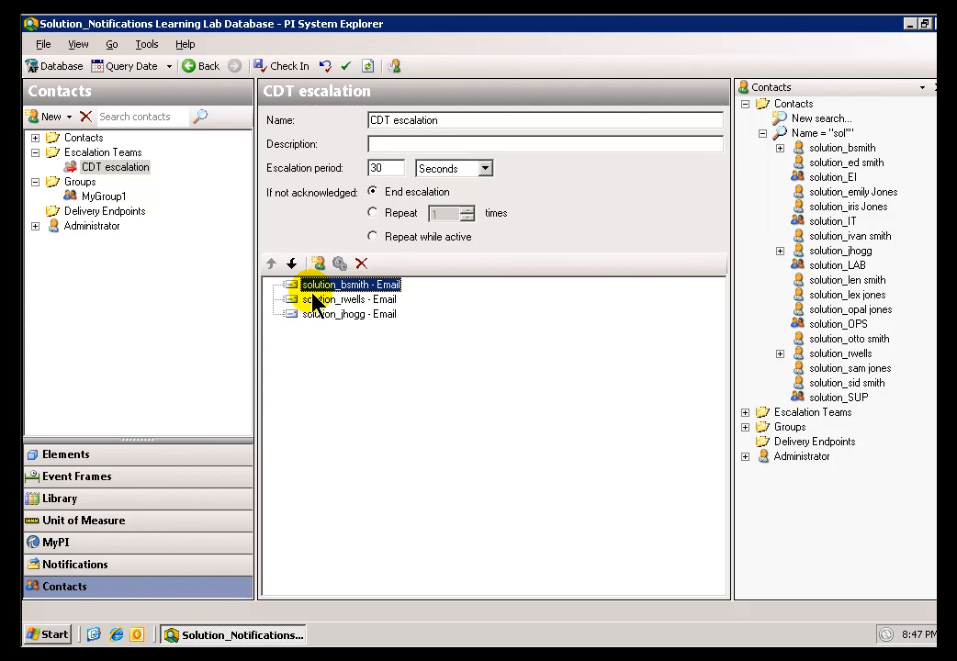
mouse_move(303, 290)
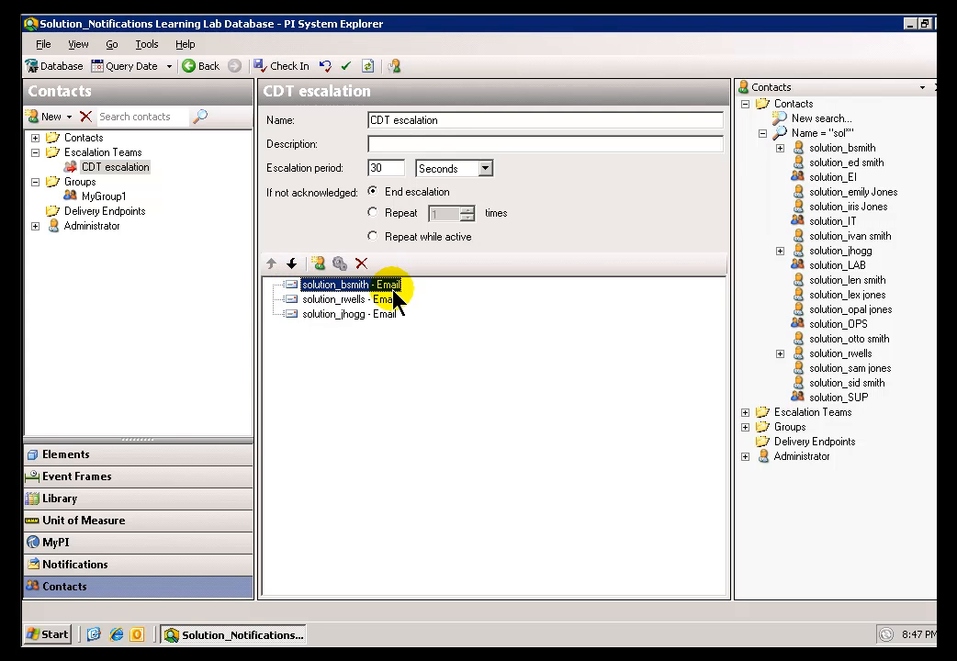
click(349, 300)
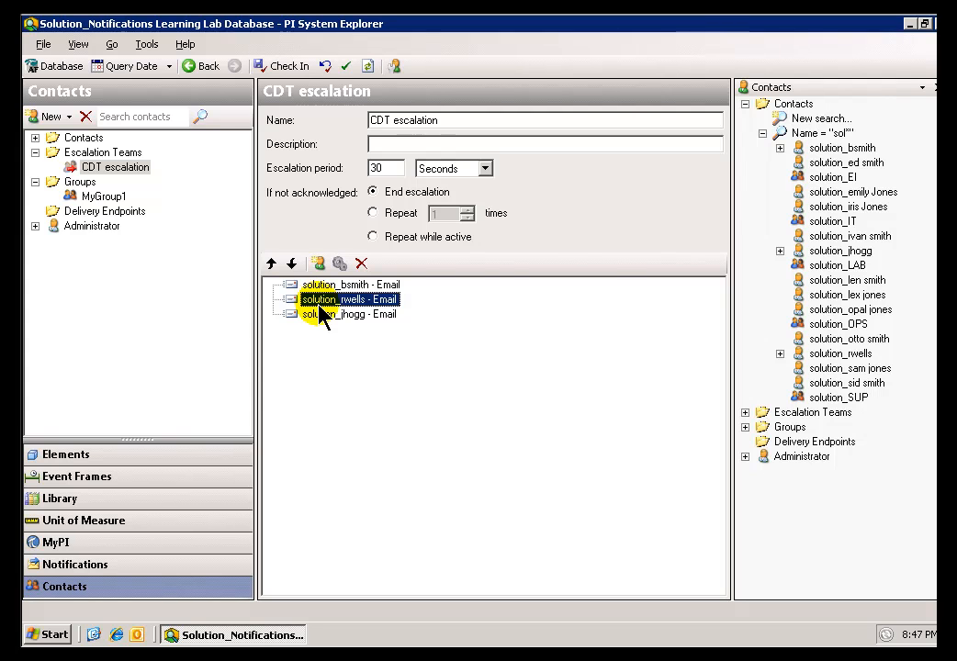
click(349, 314)
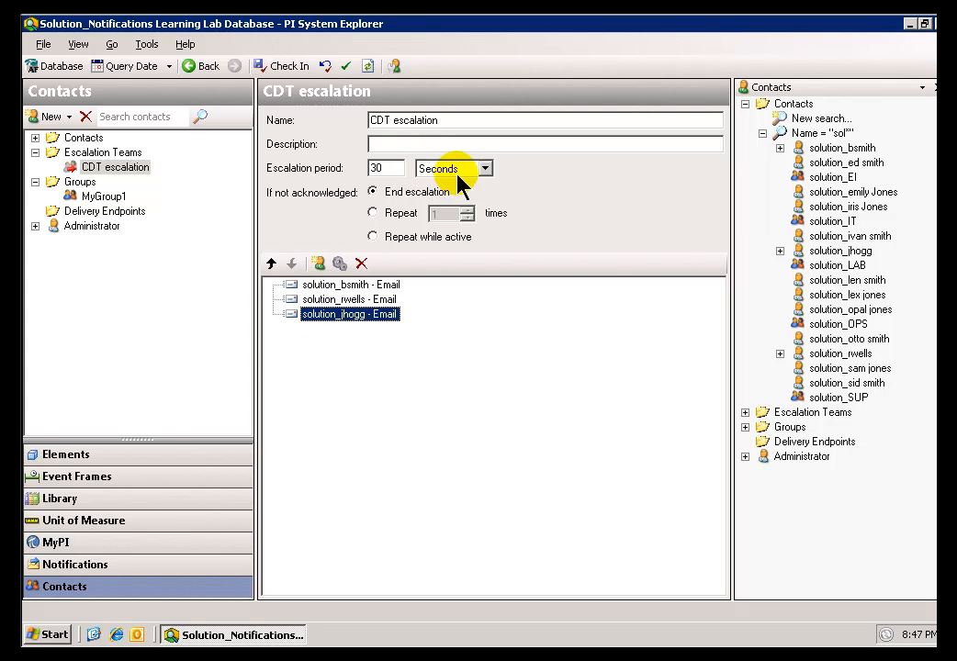
mouse_move(485, 169)
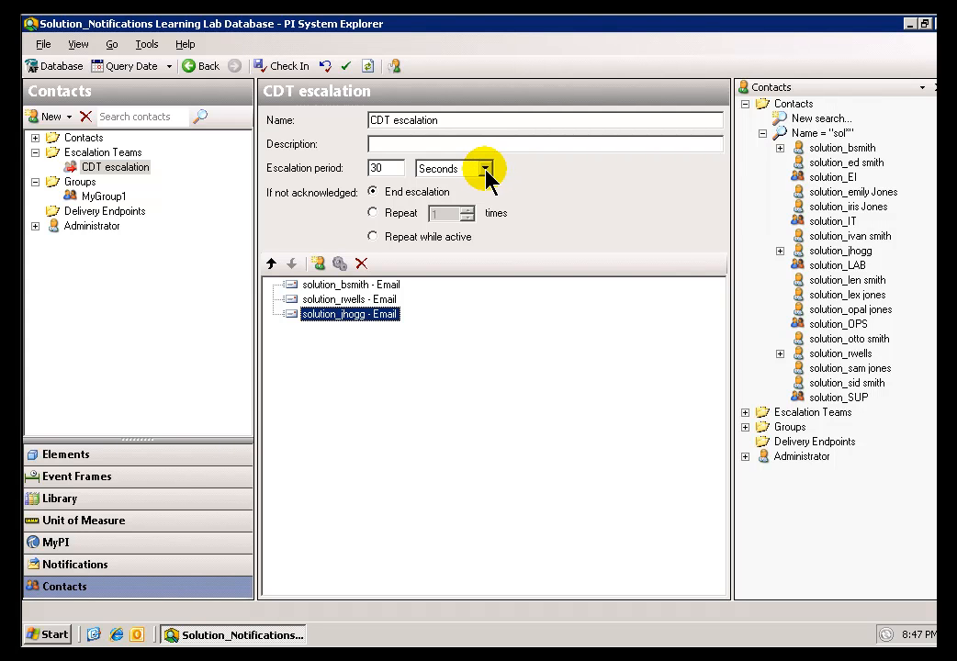
mouse_move(315, 290)
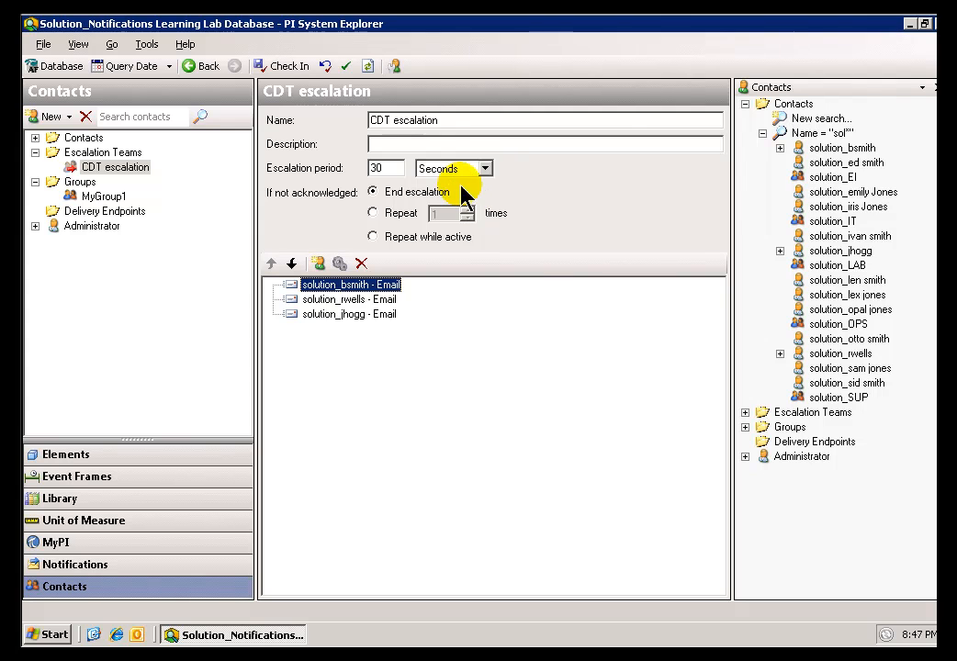
mouse_move(492, 180)
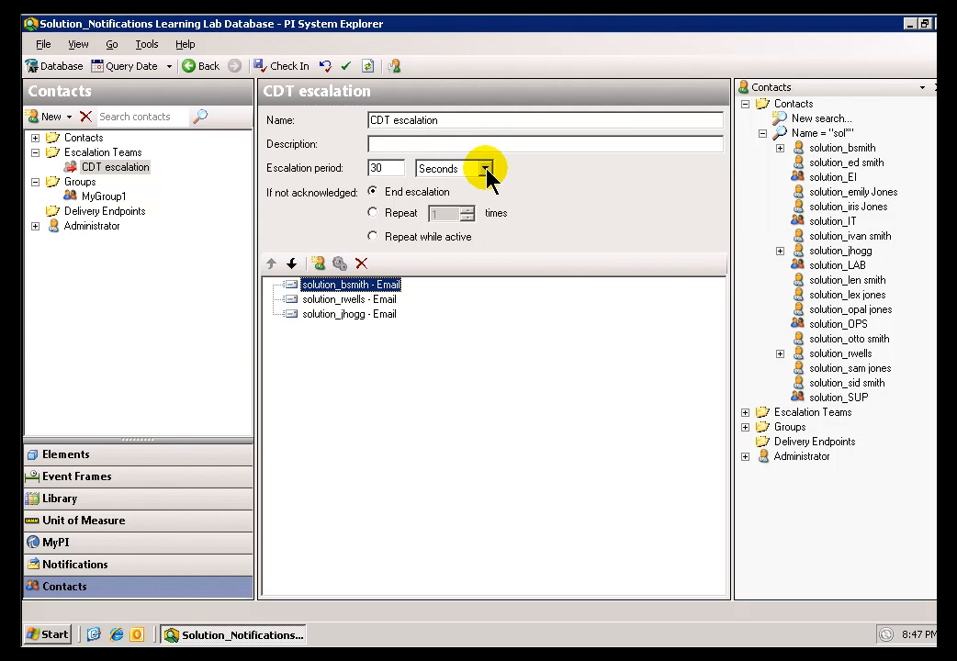
mouse_move(294, 298)
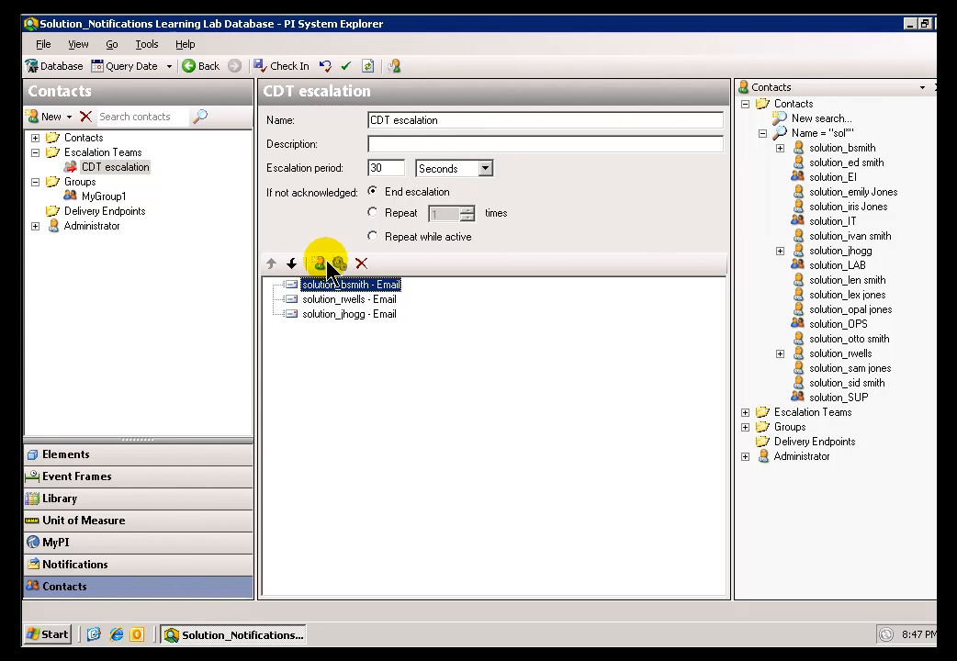
mouse_move(308, 294)
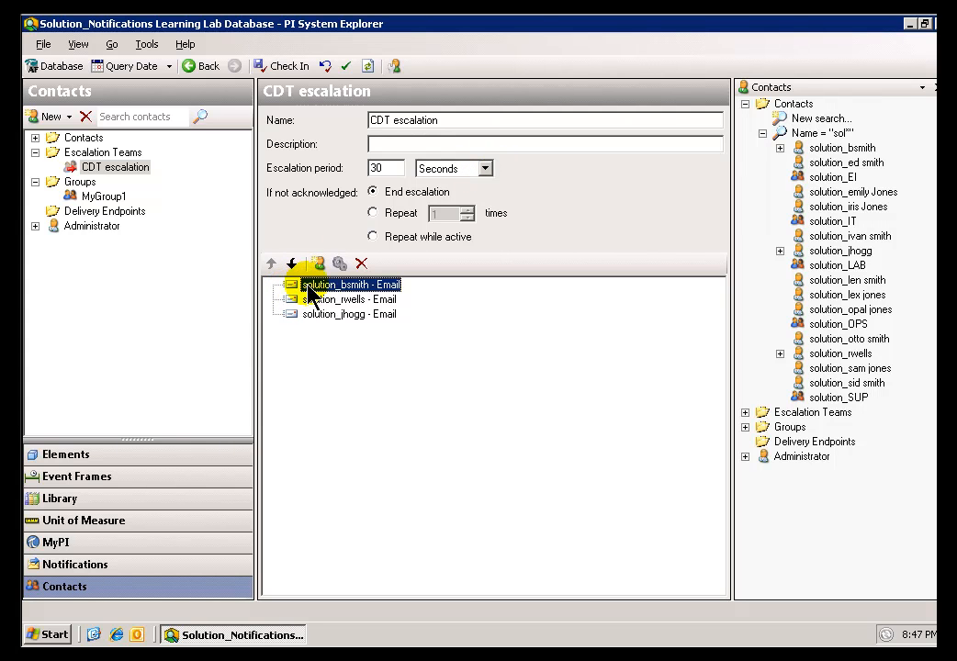
mouse_move(371, 309)
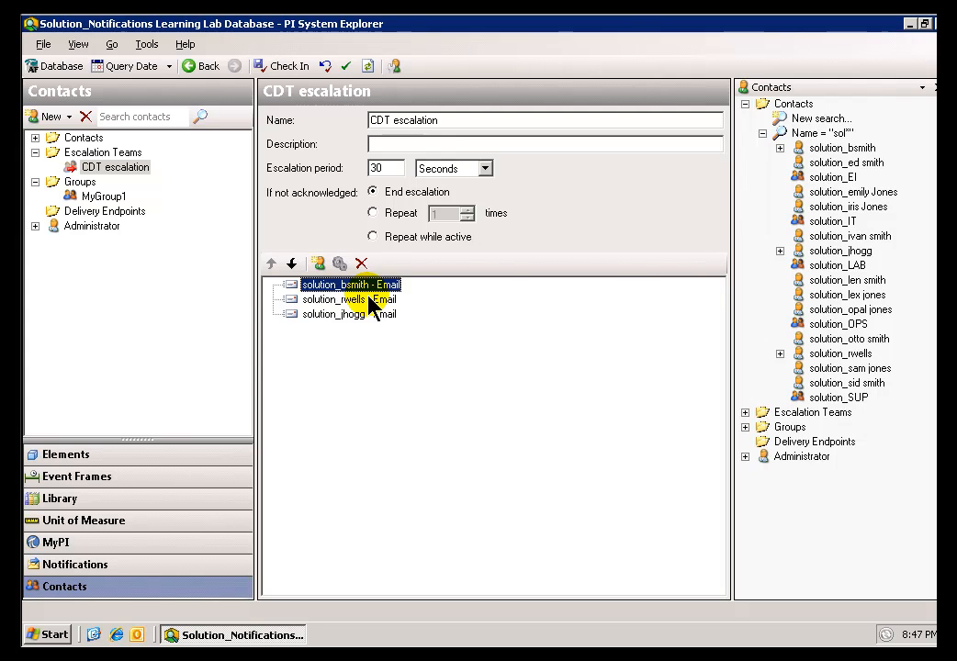
Review the second and third email contacts in the CDT escalation order.
click(347, 314)
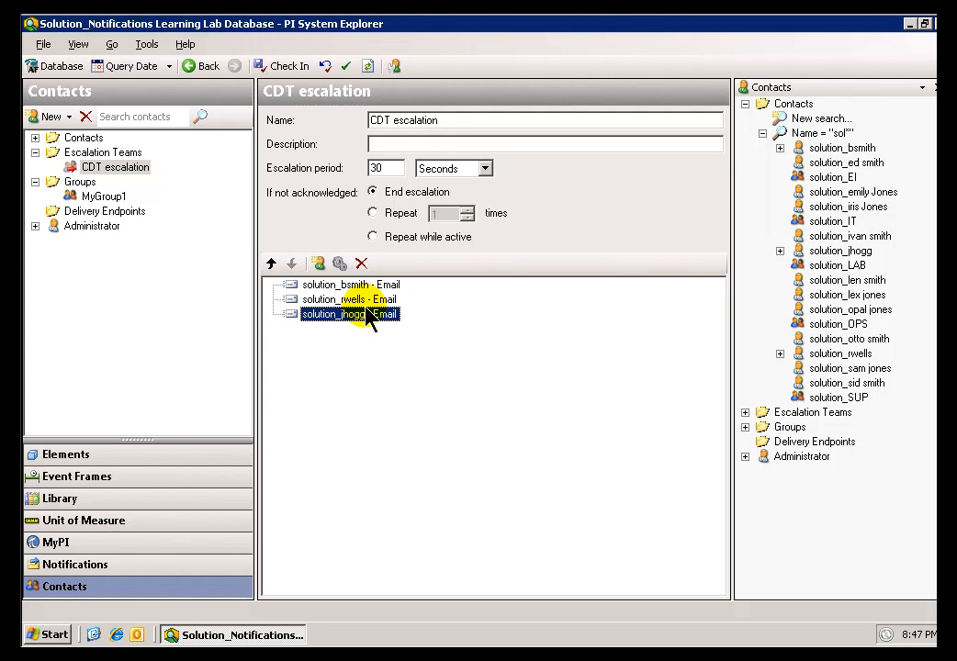
mouse_move(371, 292)
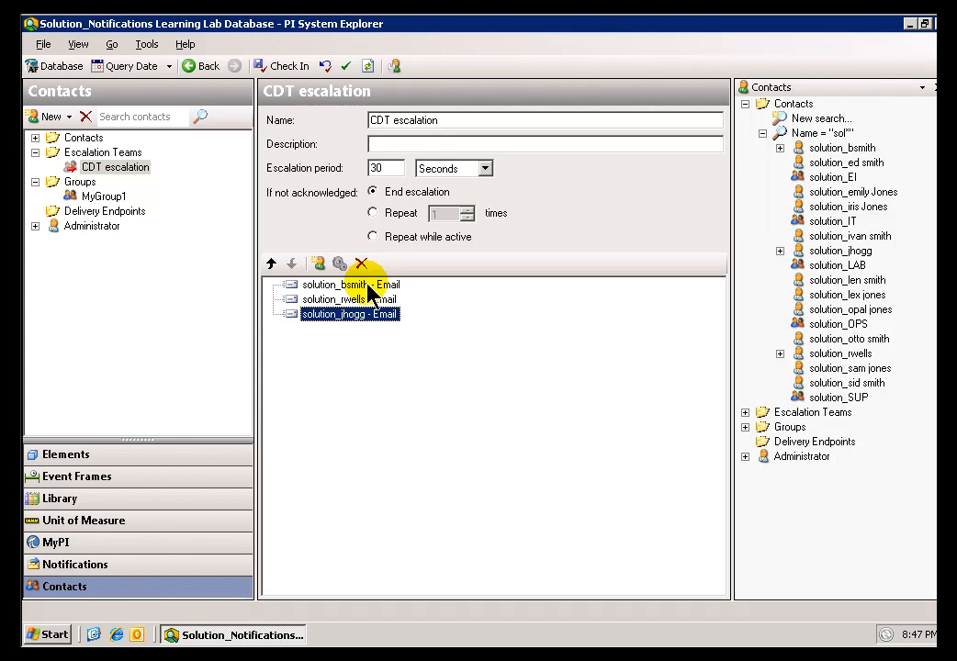
mouse_move(318, 264)
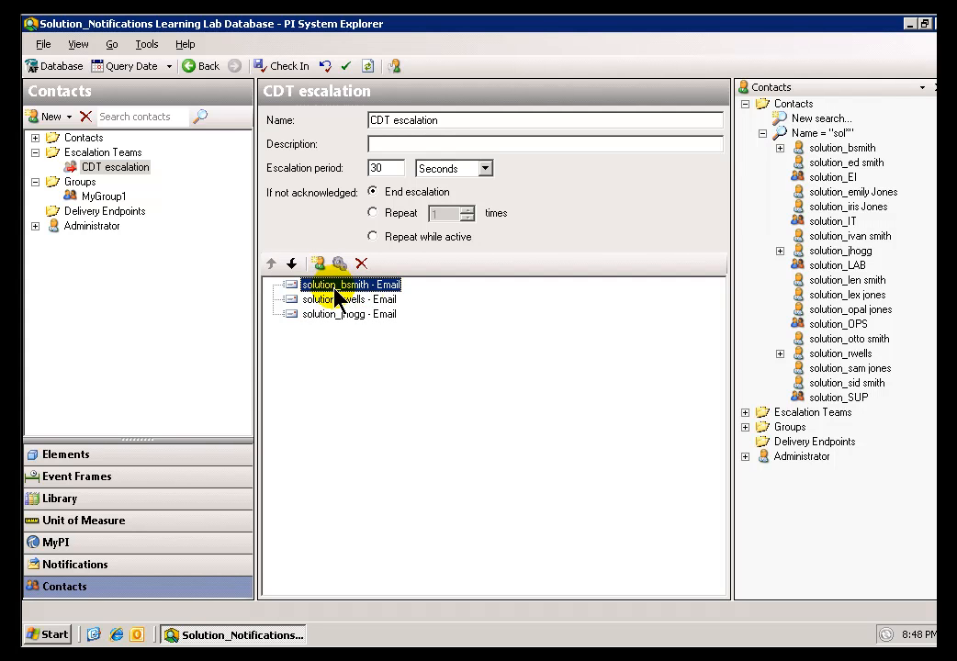
mouse_move(390, 303)
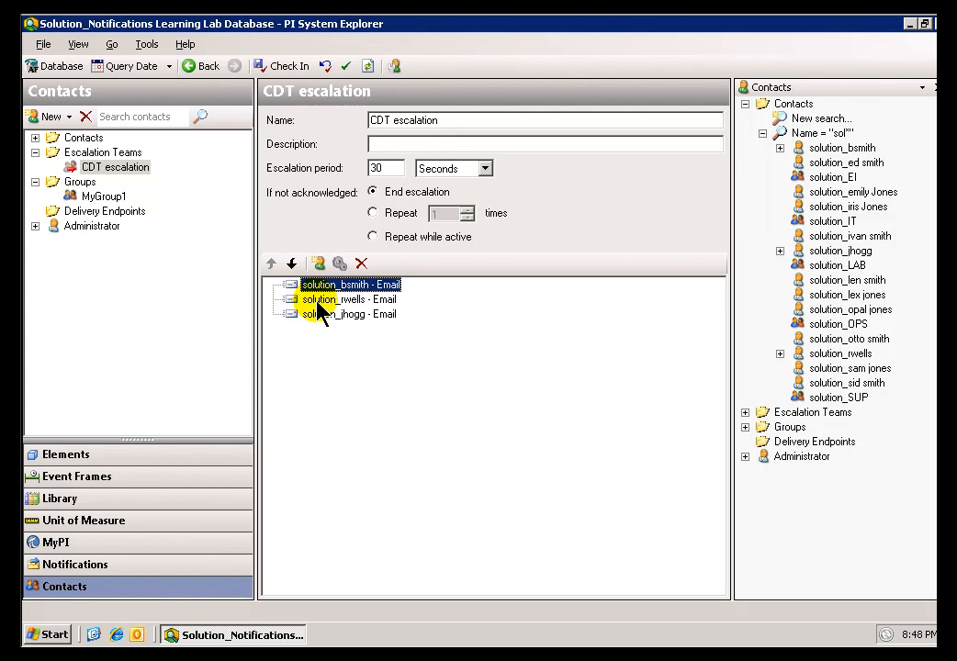
mouse_move(358, 314)
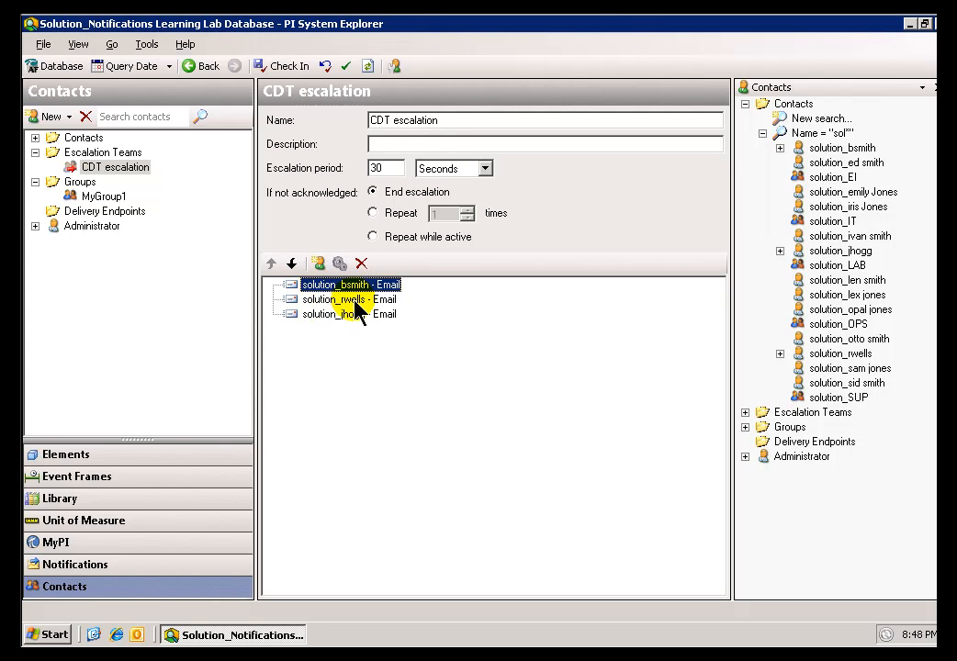
click(349, 300)
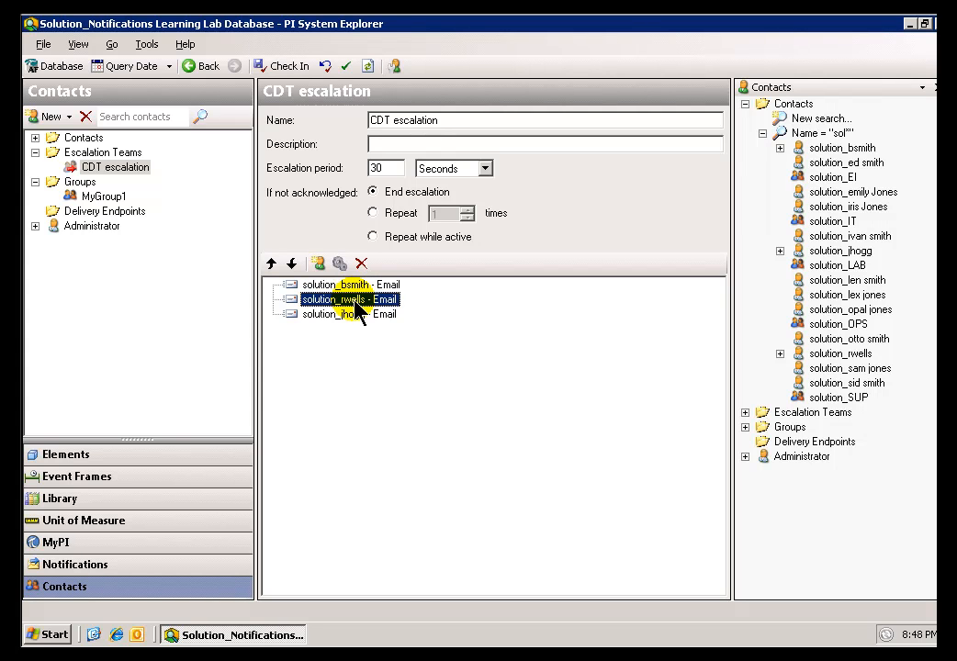
click(334, 312)
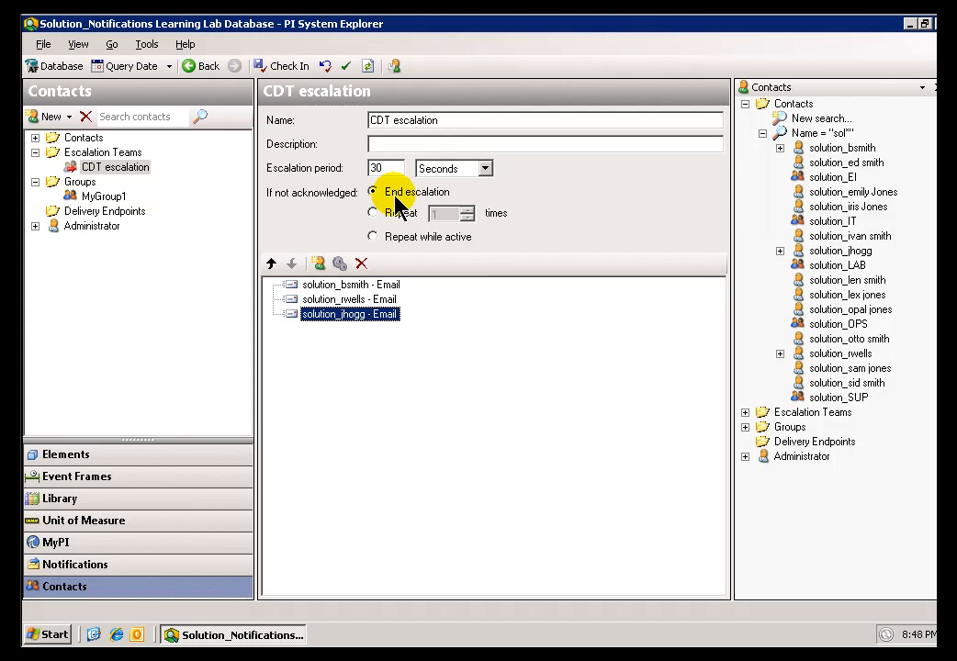
mouse_move(382, 206)
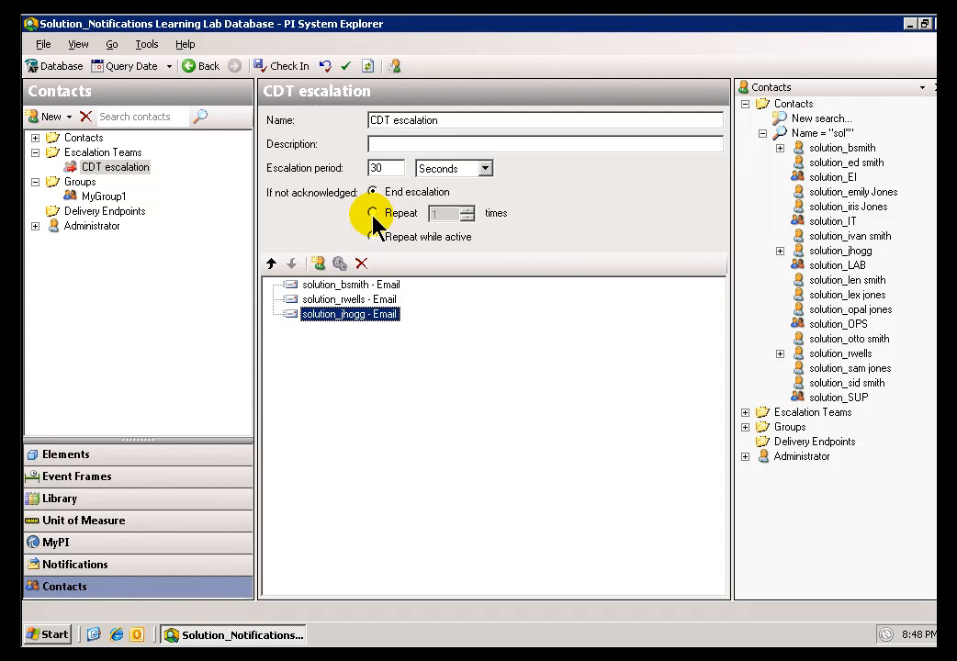
mouse_move(358, 290)
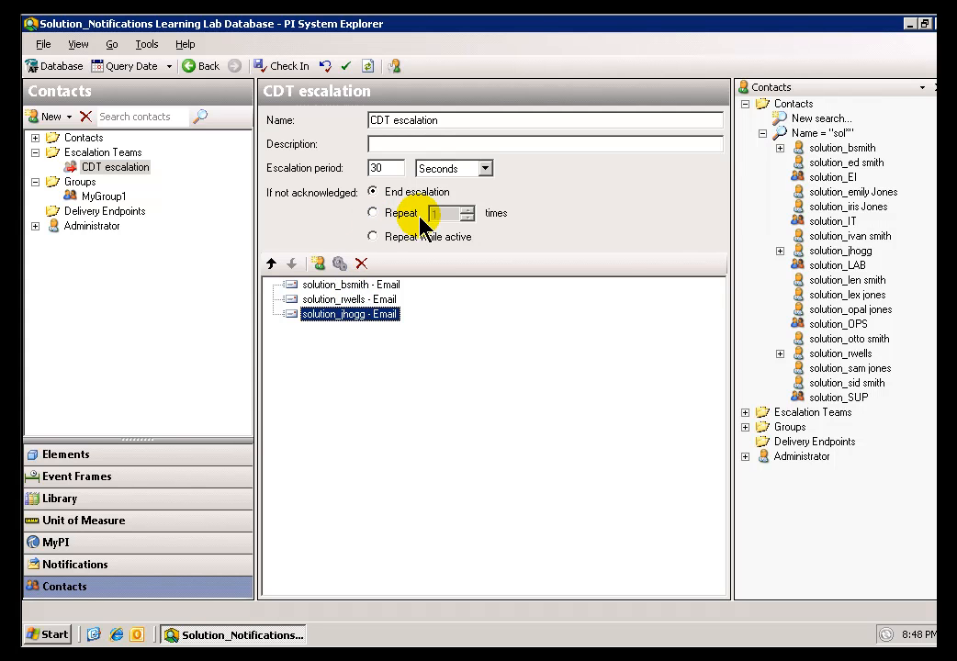
Set the unacknowledged-alert option to repeat while active (after trying repeat count 2).
click(371, 213)
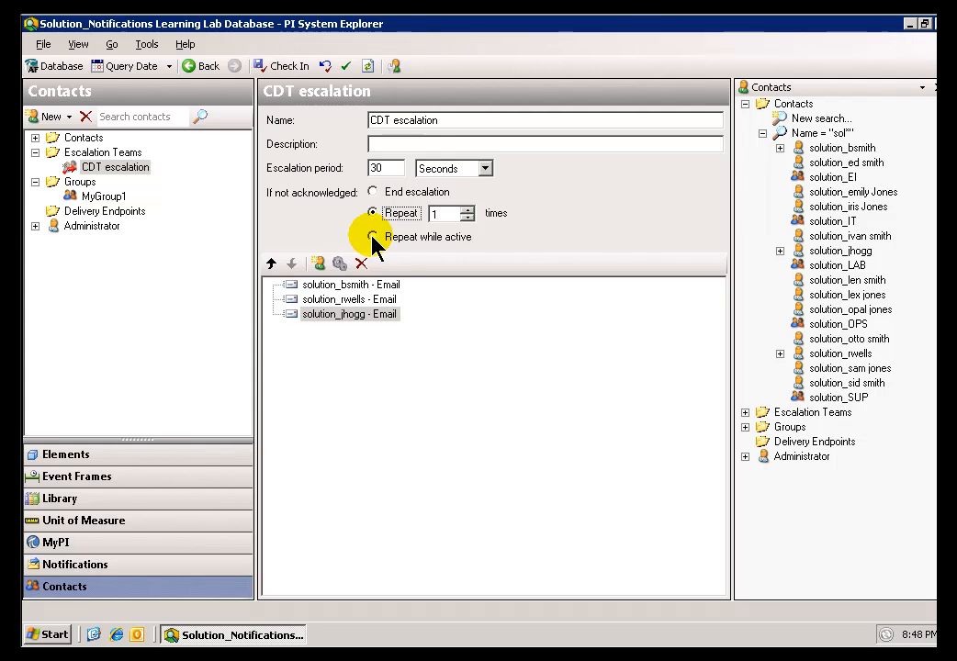
click(466, 209)
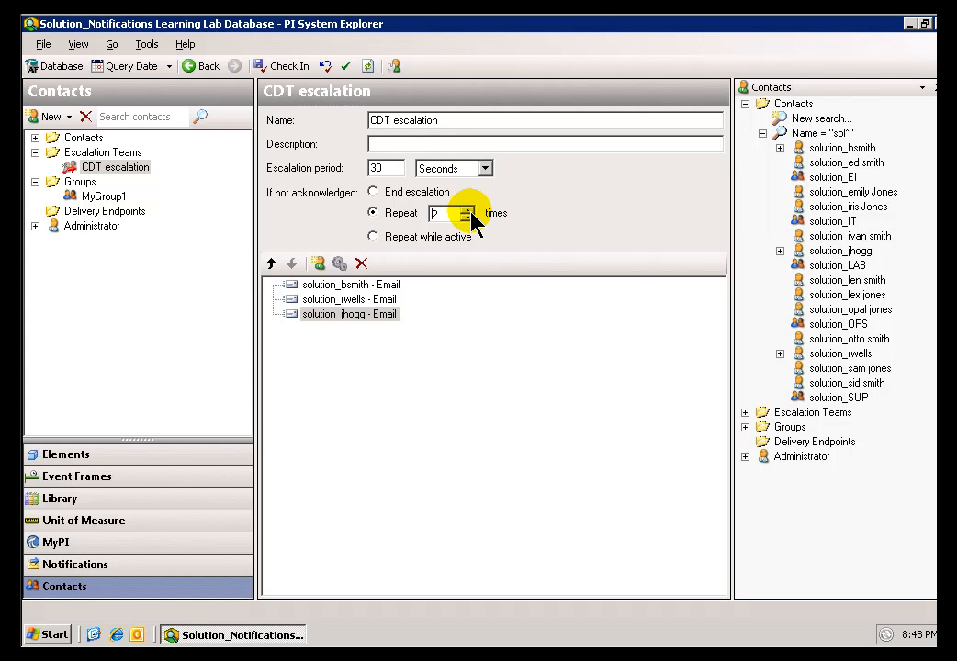
click(373, 235)
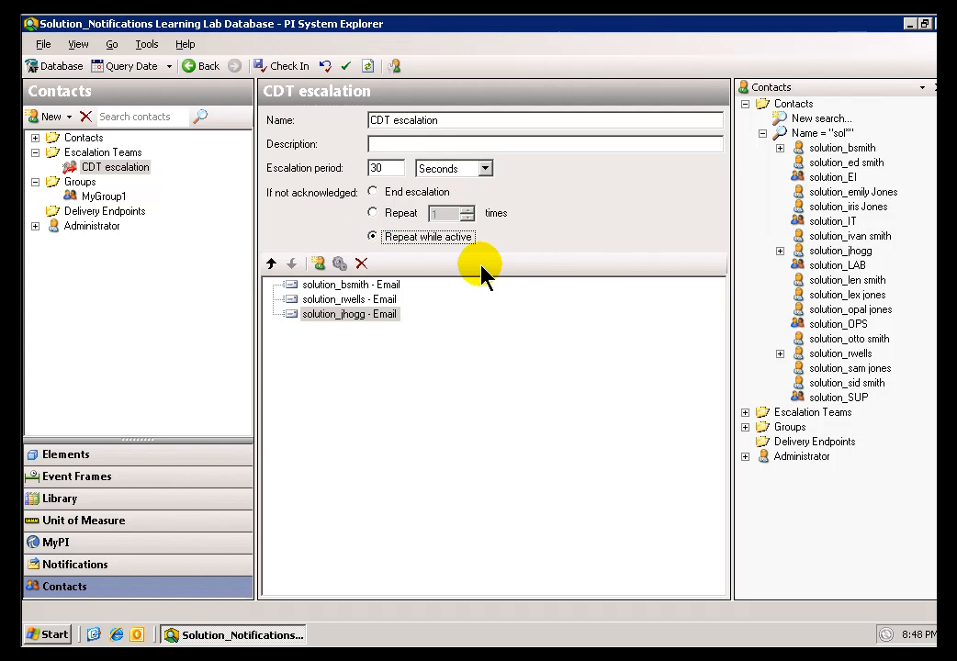
mouse_move(316, 290)
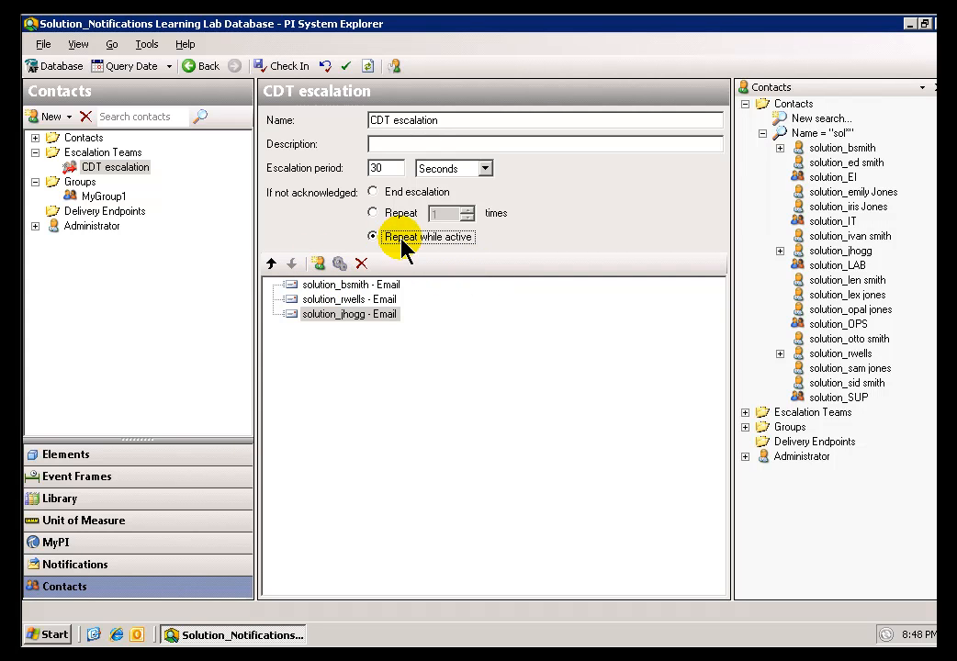
mouse_move(413, 261)
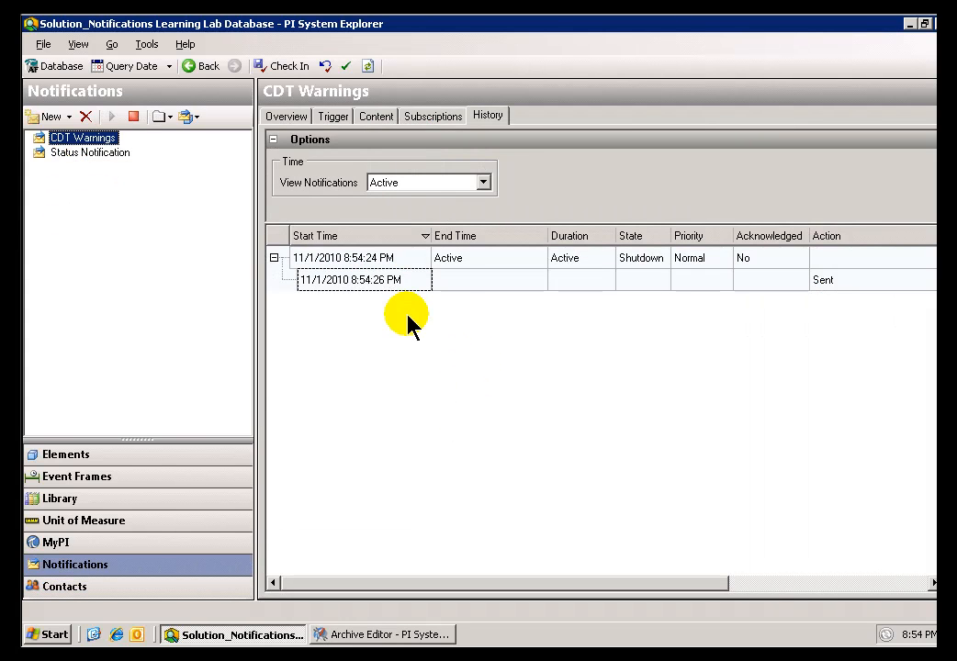
mouse_move(64, 154)
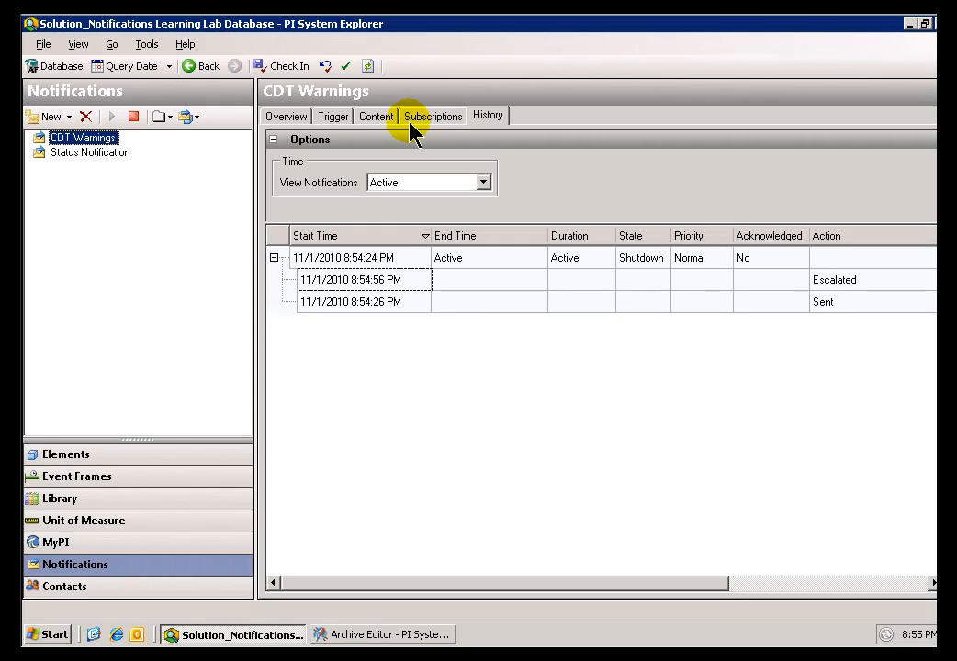
mouse_move(818, 279)
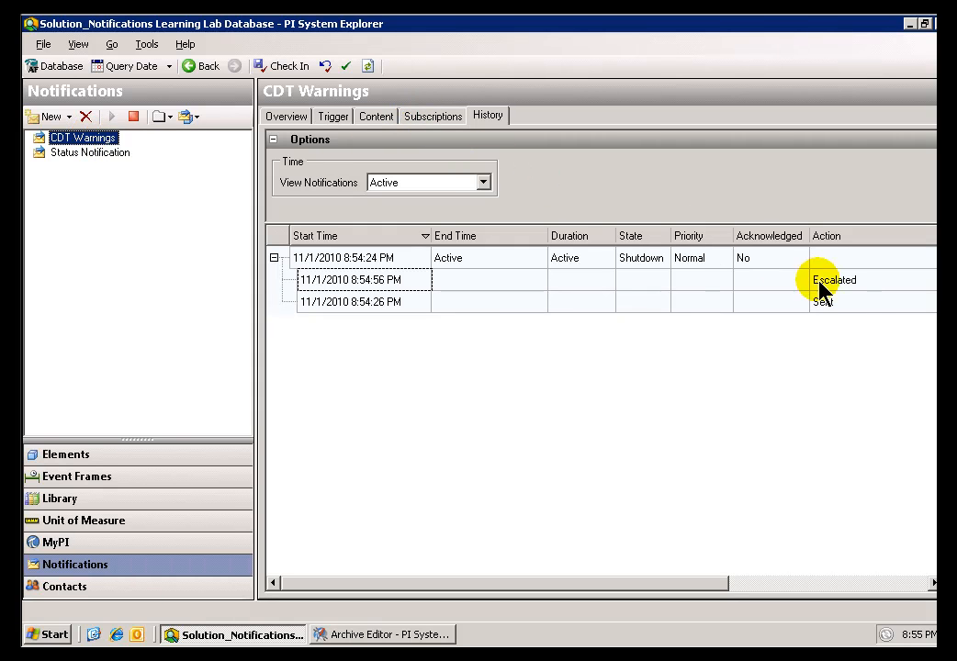
mouse_move(750, 514)
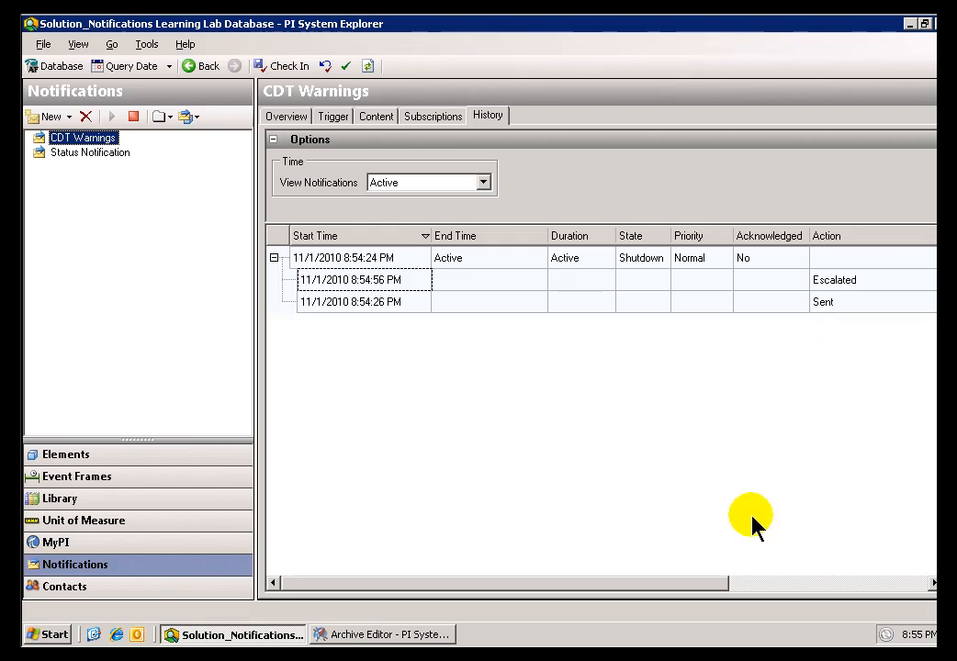
Scroll the CDT Warnings history to reveal the Action and Contact columns for the active event.
scroll(right, 3)
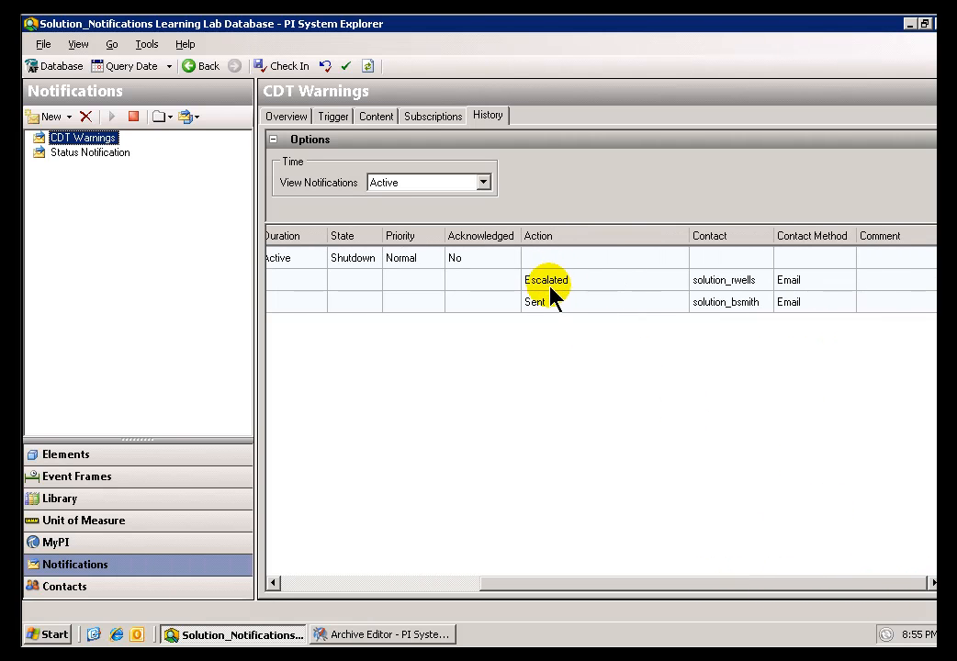
mouse_move(547, 279)
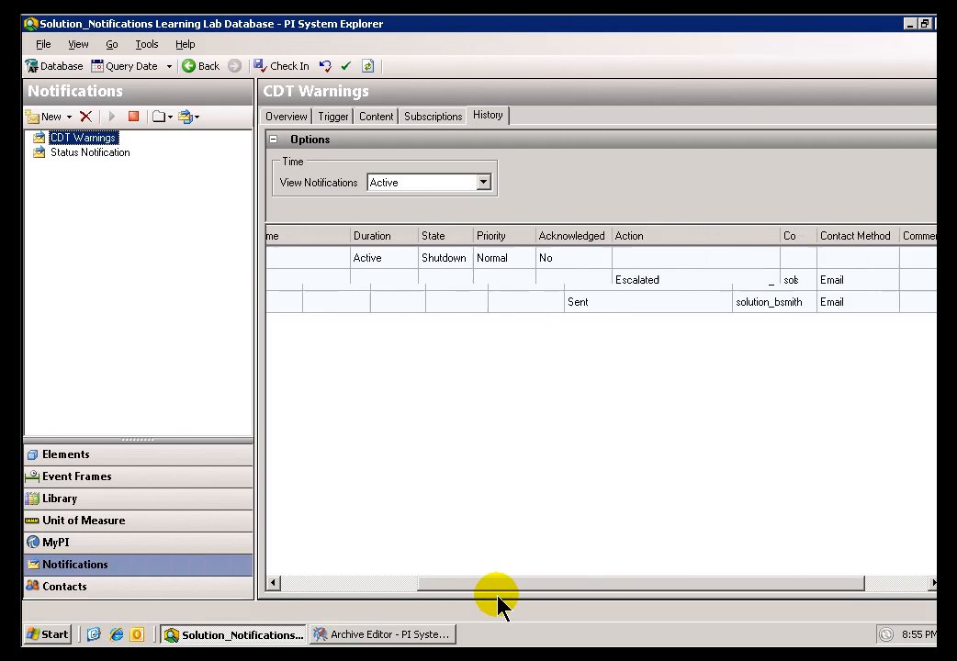
scroll(left, 3)
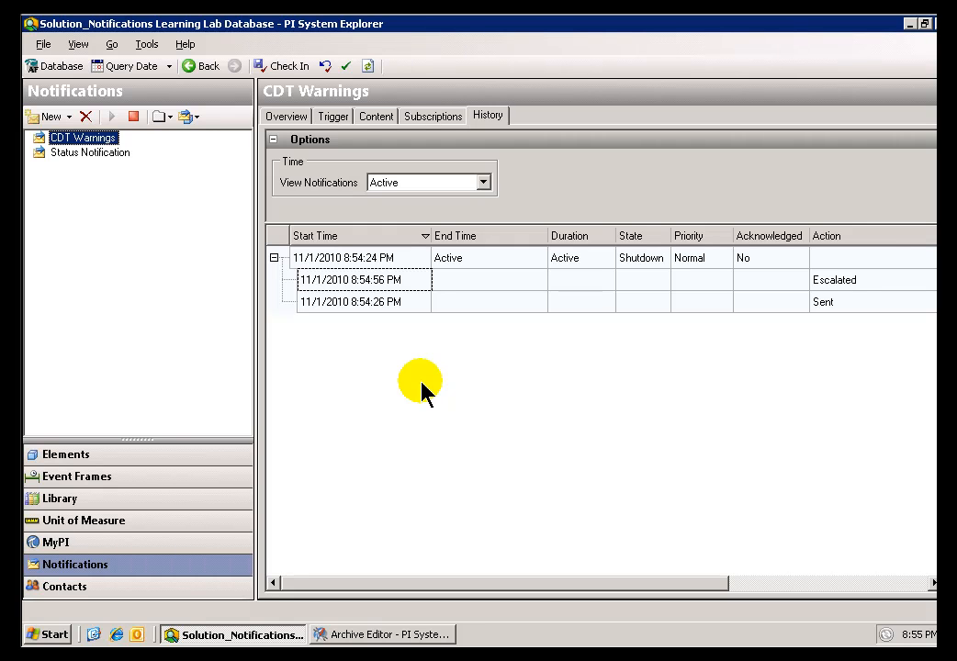
mouse_move(412, 353)
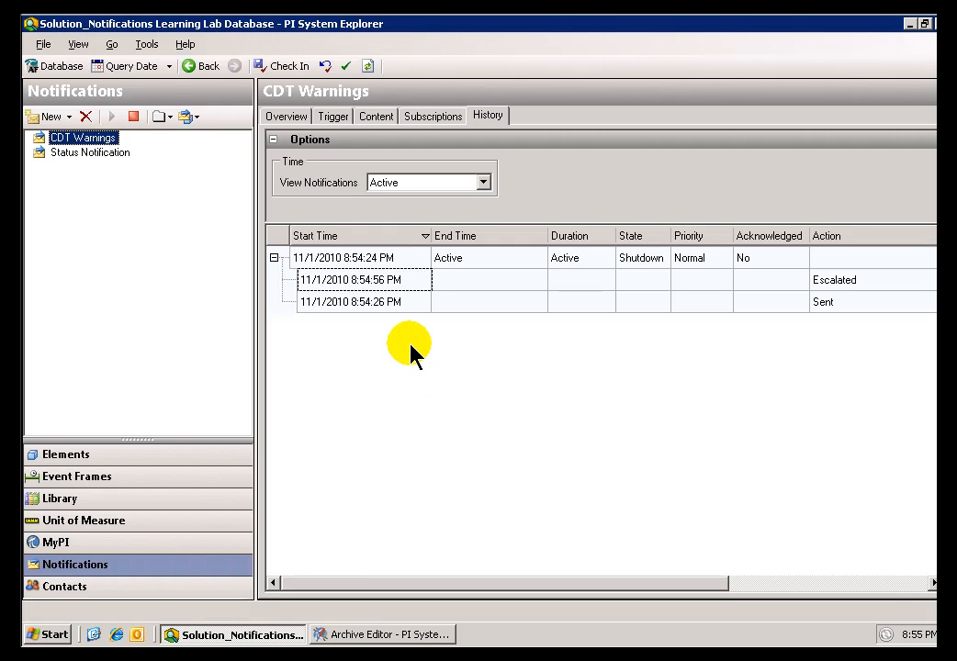
mouse_move(404, 607)
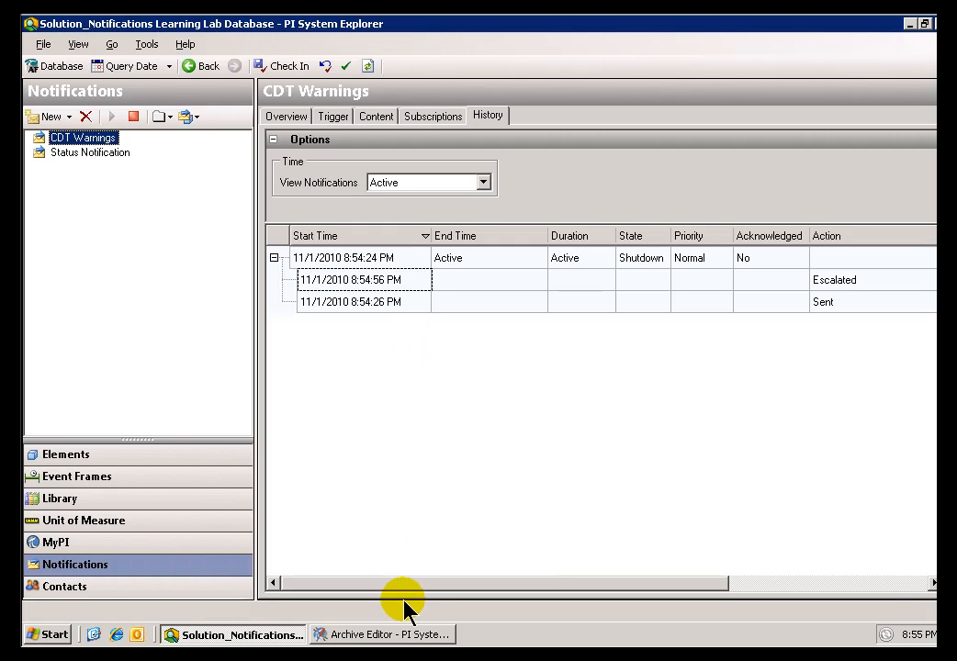
mouse_move(420, 591)
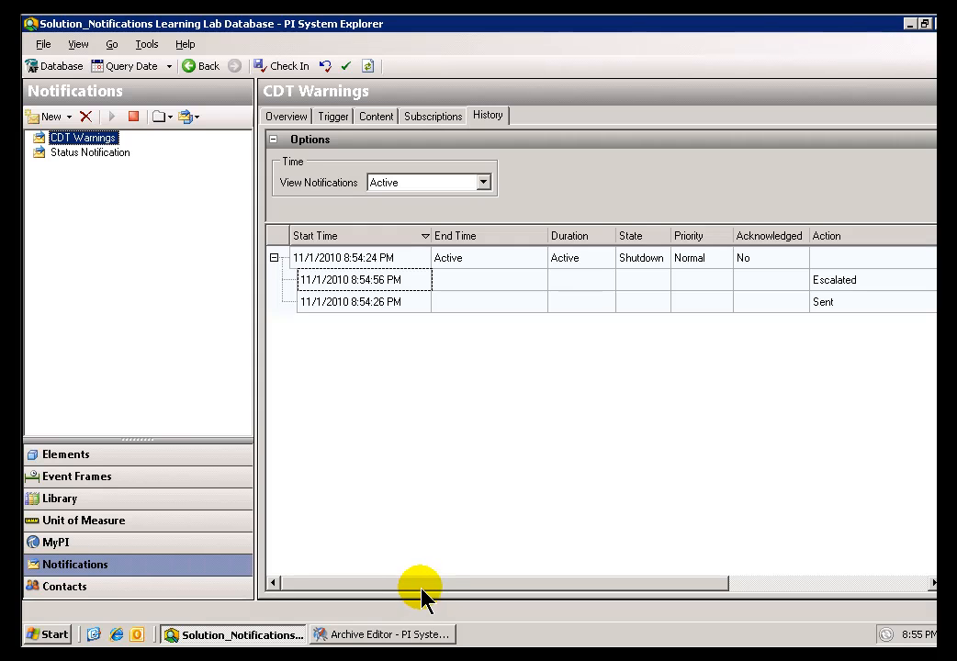
mouse_move(445, 587)
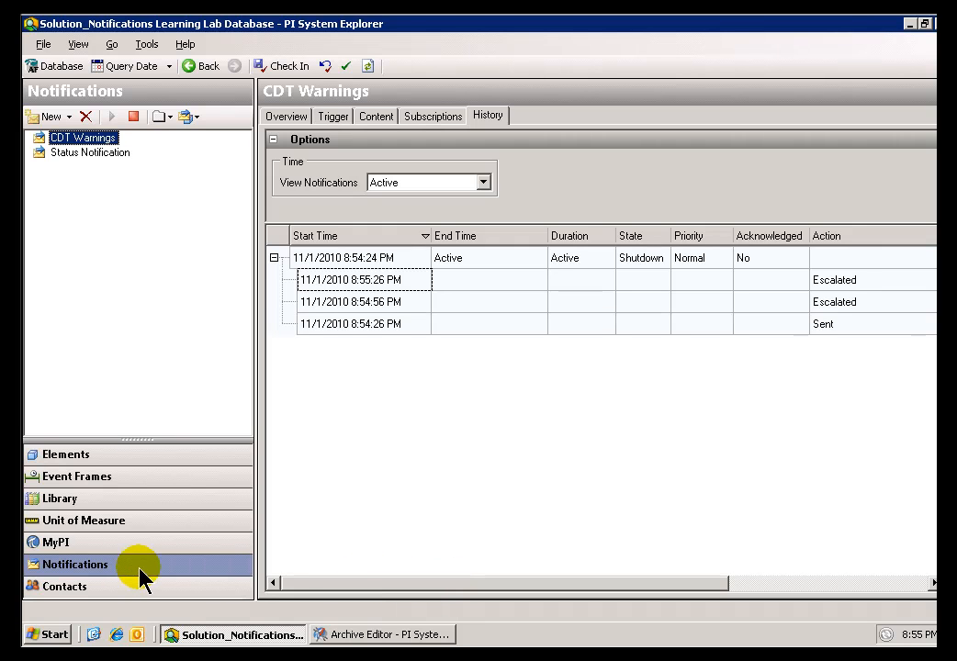
mouse_move(65, 586)
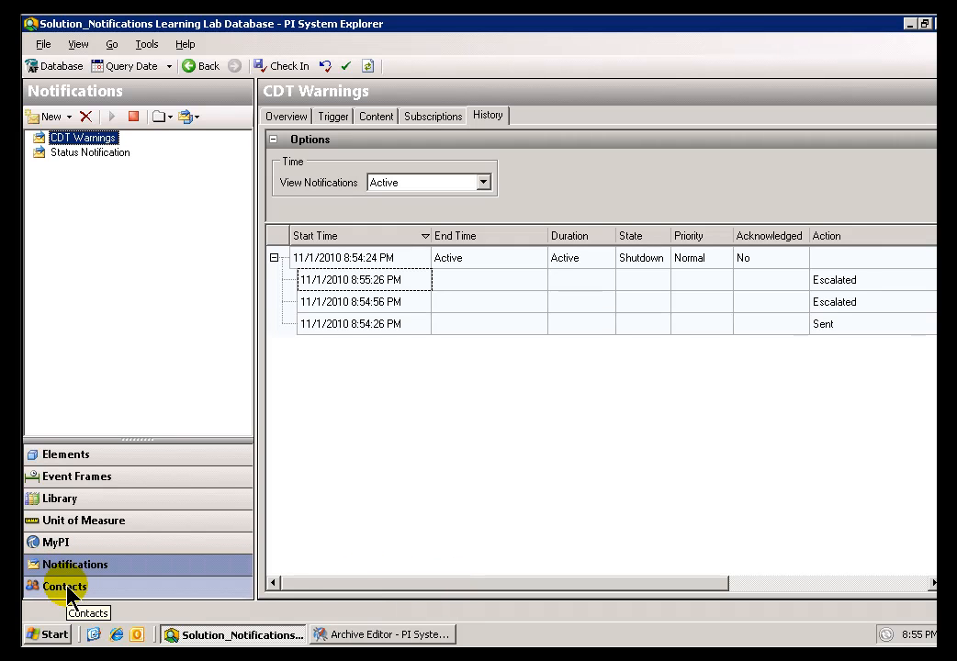
Return to Contacts and review CDT escalation: repeat while active, 30-second period, three email contacts.
click(65, 586)
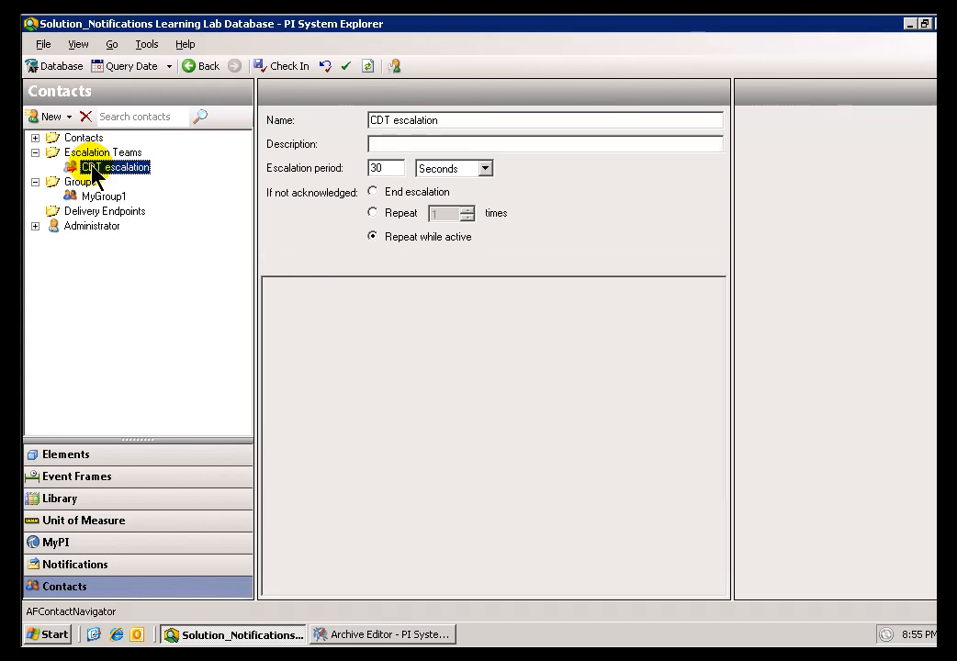
click(116, 165)
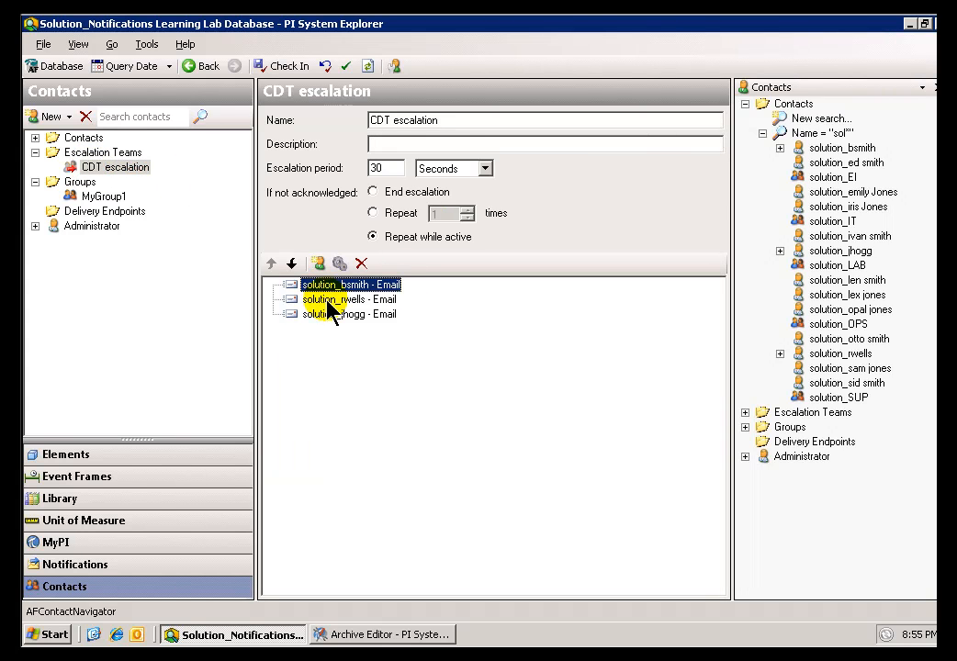
click(349, 312)
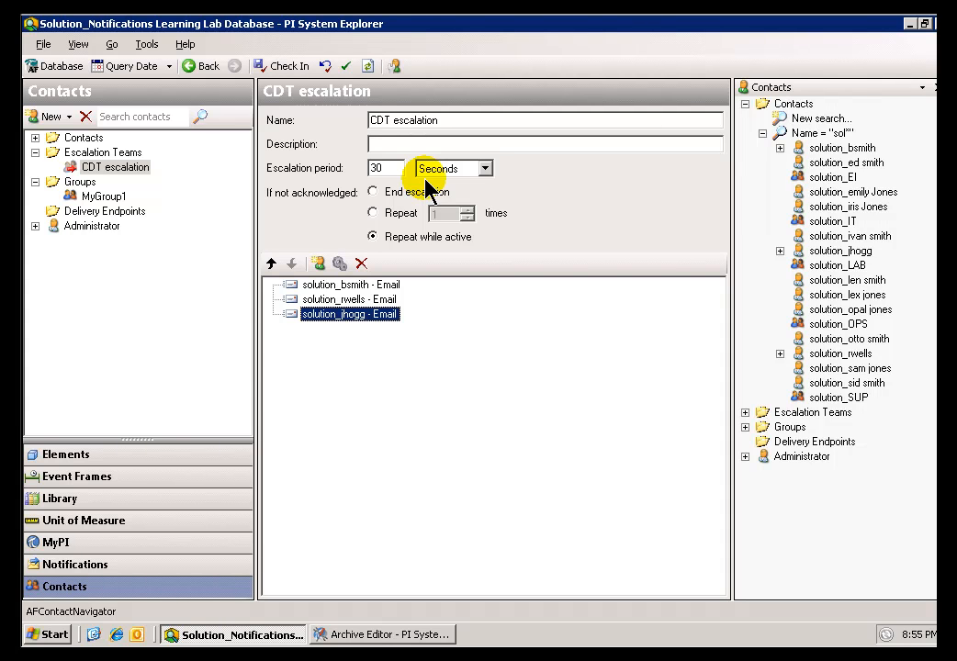
mouse_move(463, 298)
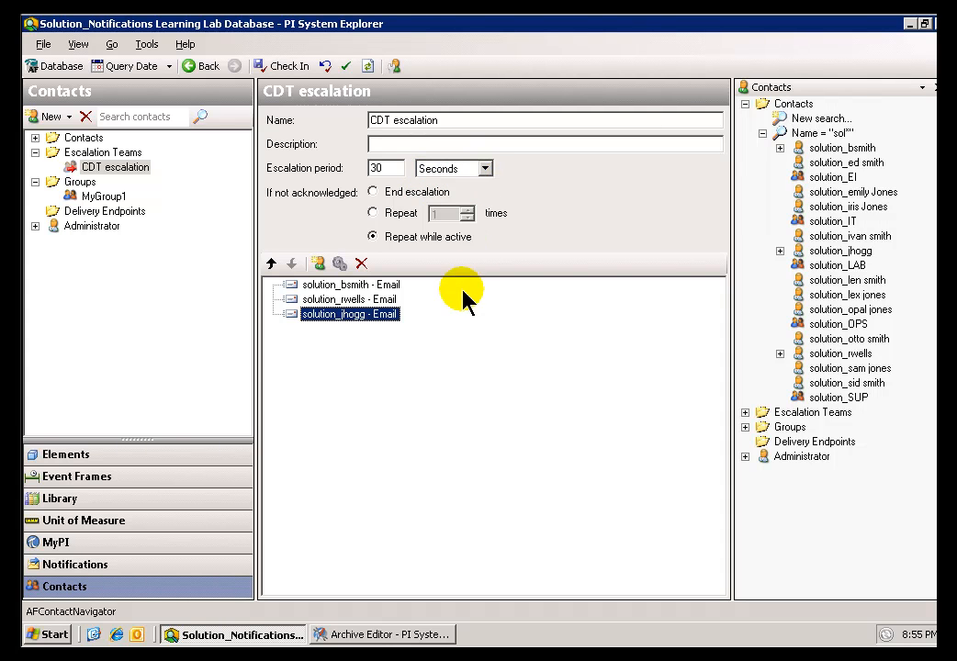
mouse_move(371, 327)
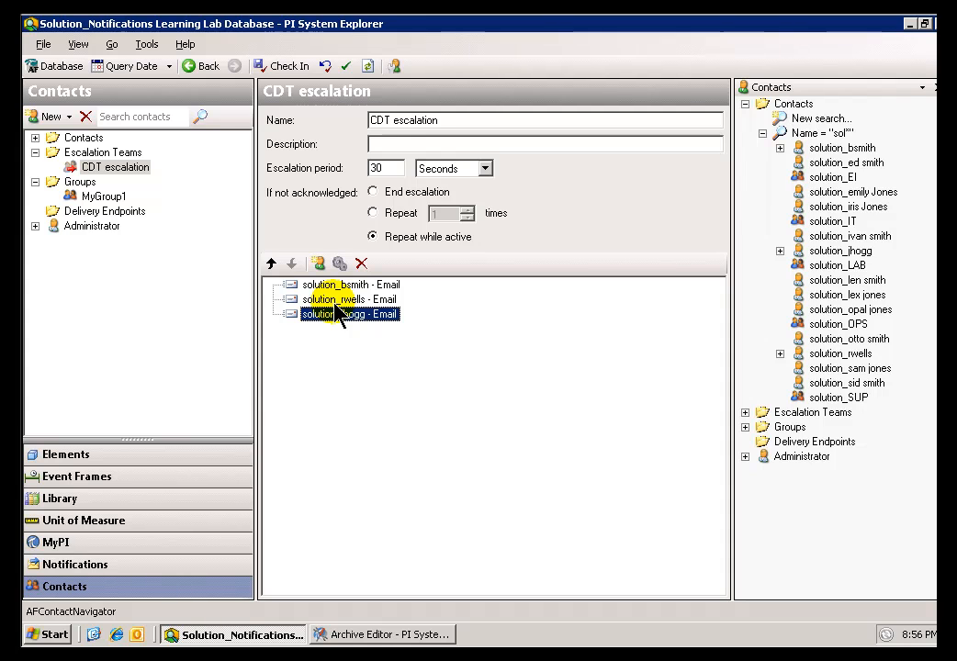
mouse_move(346, 298)
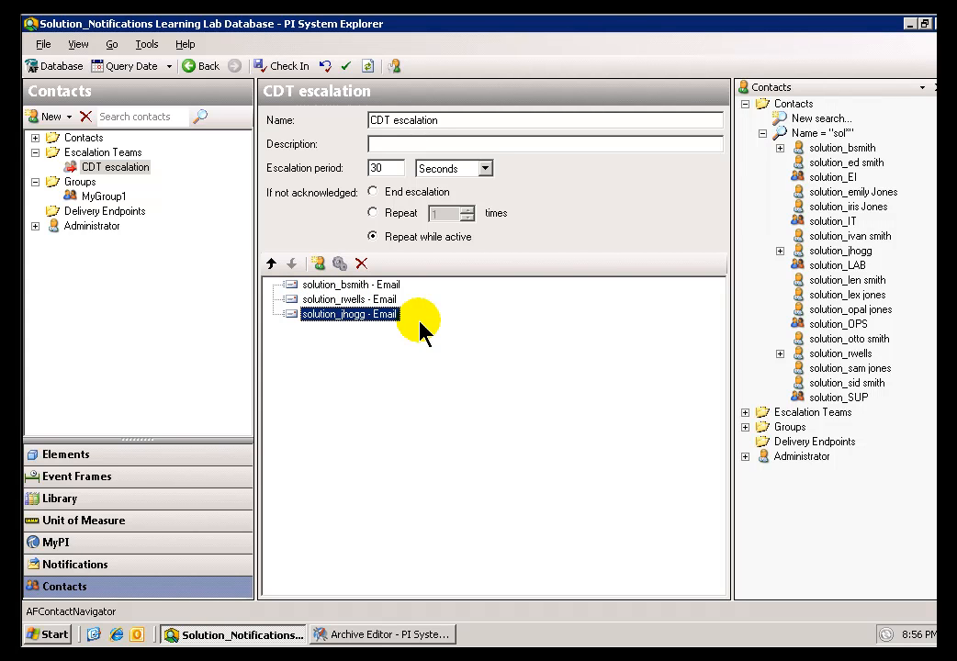
mouse_move(422, 331)
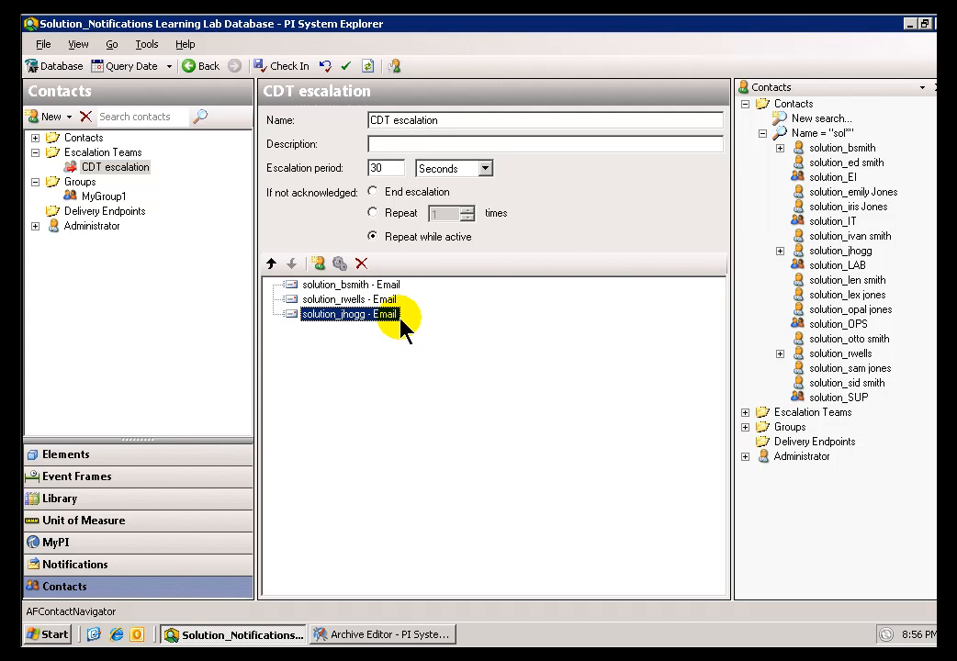